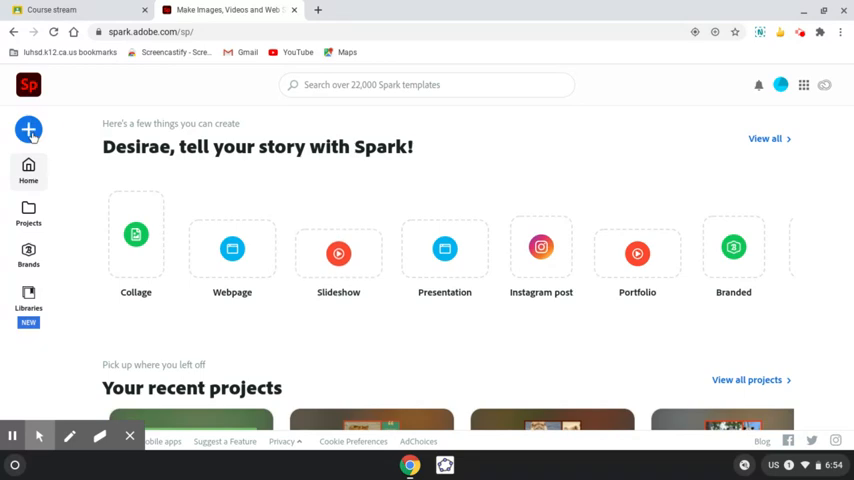
Start a new Video project titled 'My First Video' and continue to the template choices.
click(28, 130)
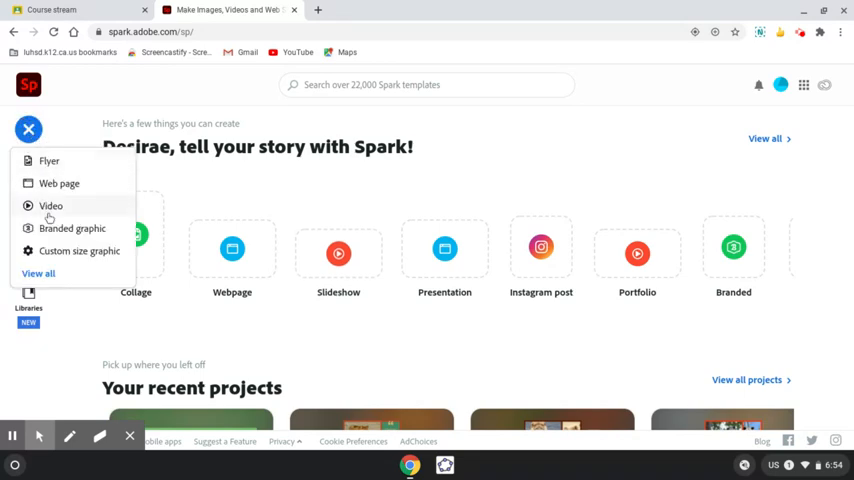
click(50, 206)
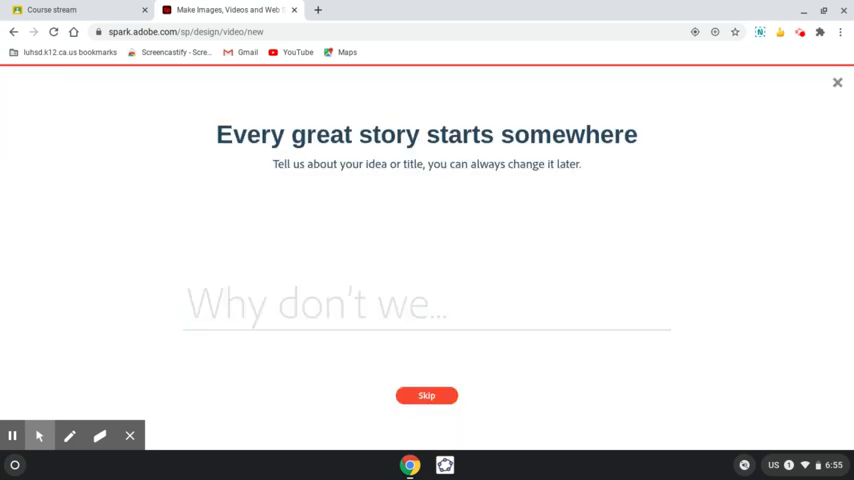
text(M)
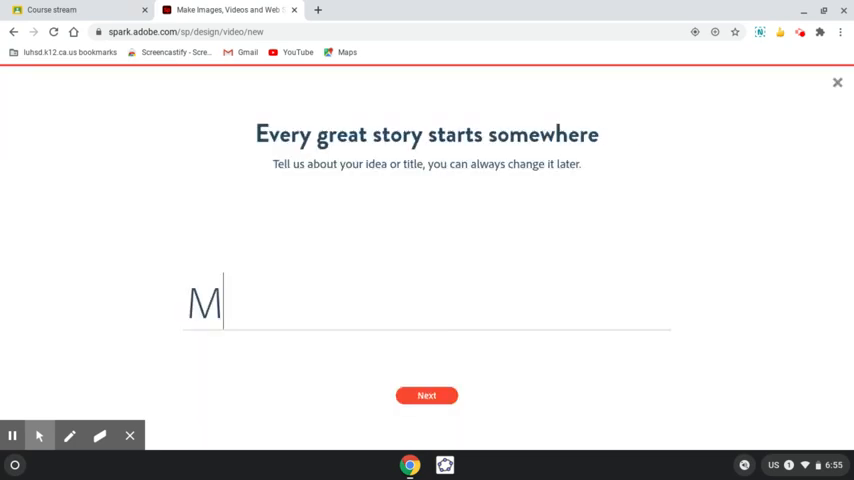
text(y First Video)
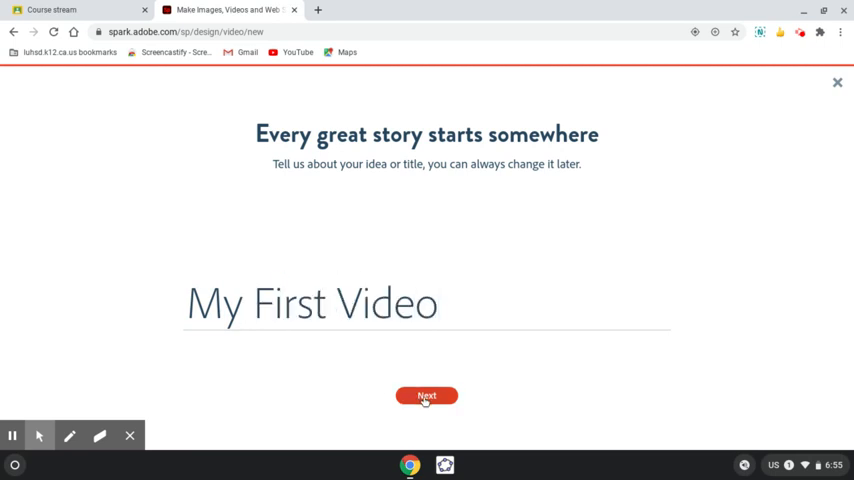
click(426, 396)
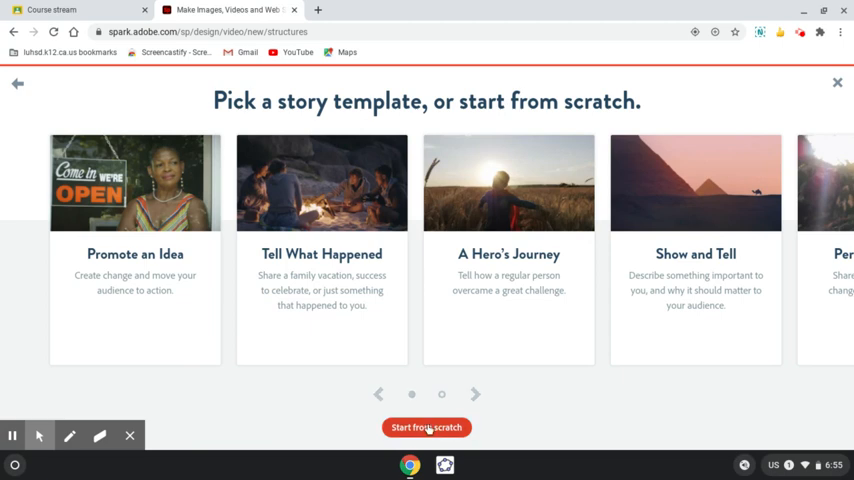
Begin the video from scratch without a story template.
click(426, 428)
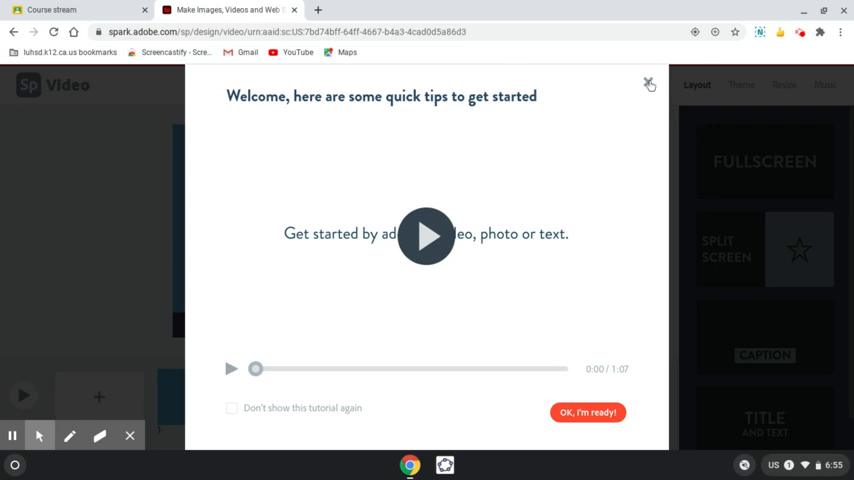
Dismiss the tips and give the first slide a Title and Text layout reading 'My First Video' with 'Your Name' beneath.
click(588, 412)
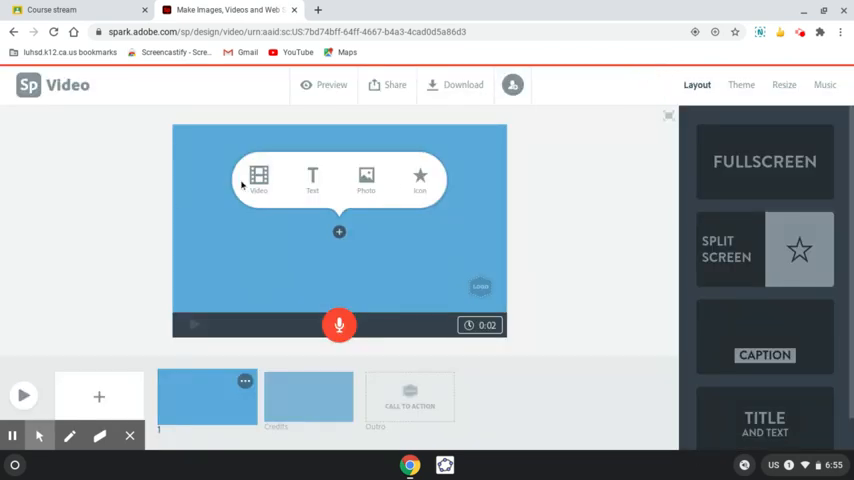
mouse_move(544, 360)
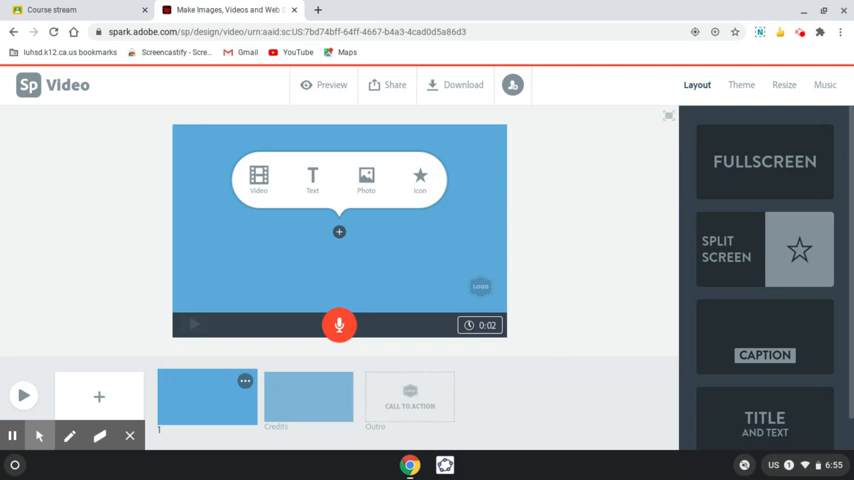
mouse_move(368, 72)
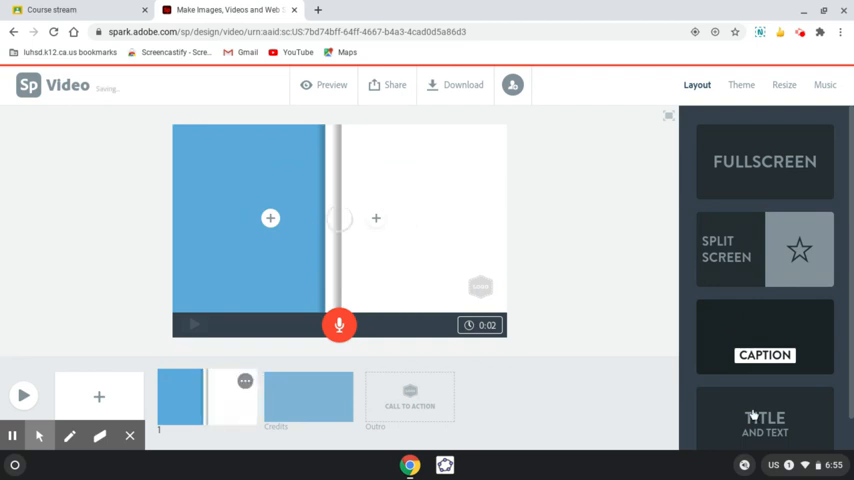
click(270, 218)
text(y)
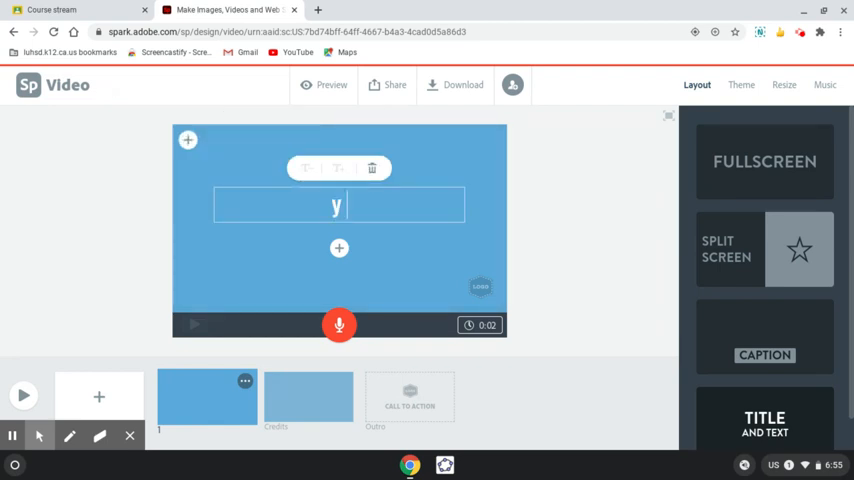
text(My First Video)
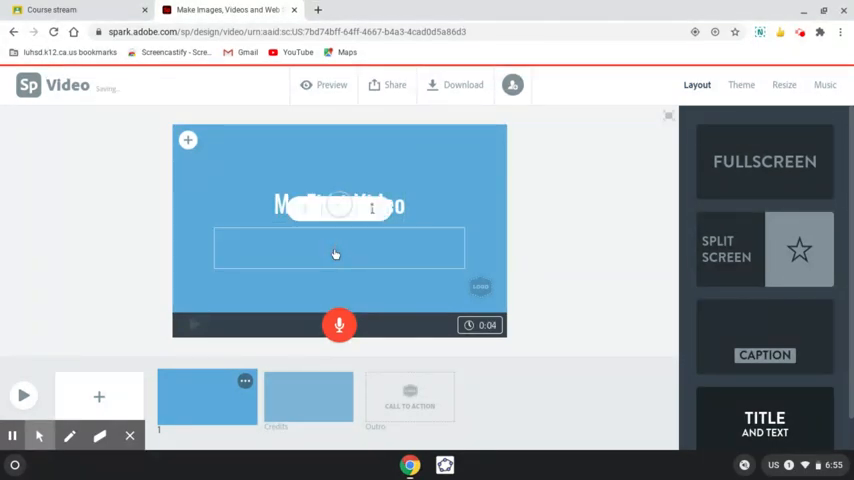
click(340, 248)
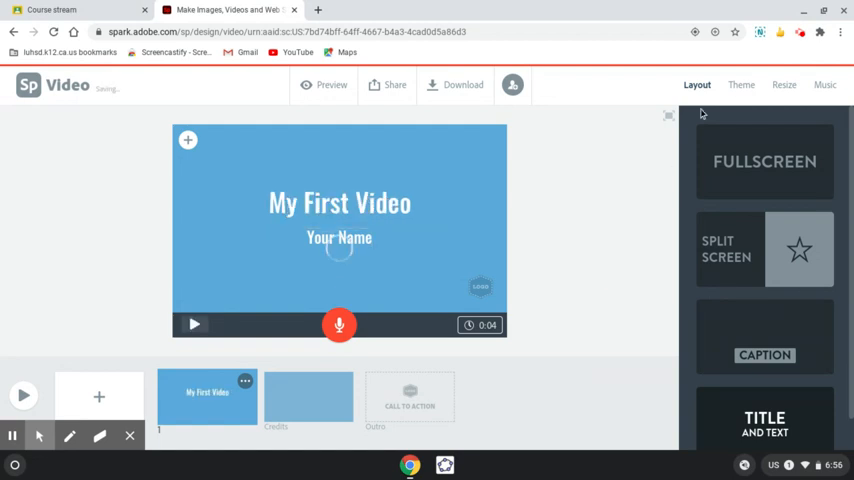
click(740, 84)
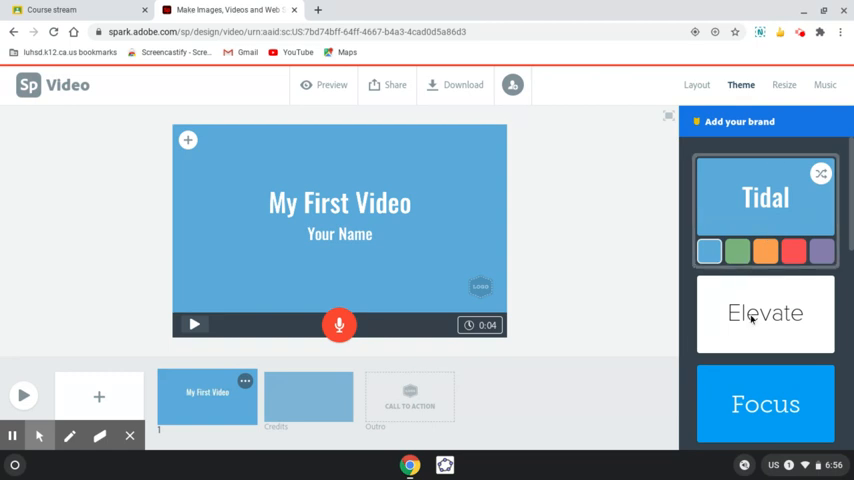
Apply the purple Flair theme, check the resize options, and add a split-screen second slide.
click(764, 312)
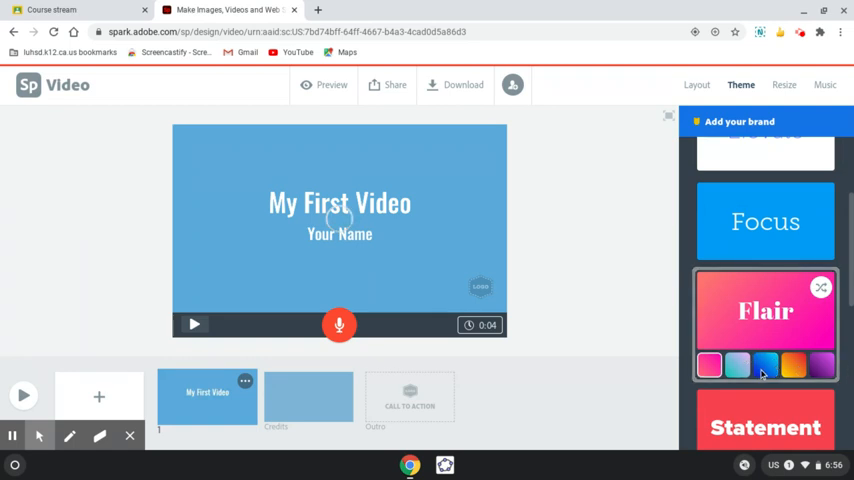
click(820, 364)
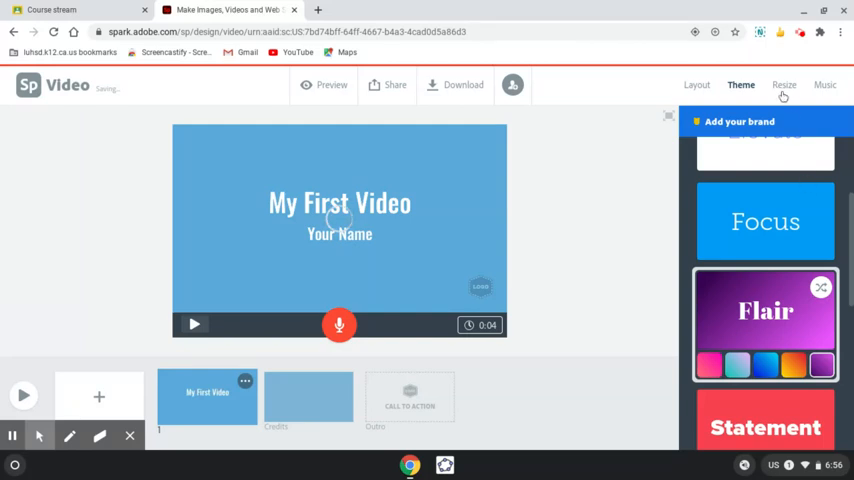
click(784, 84)
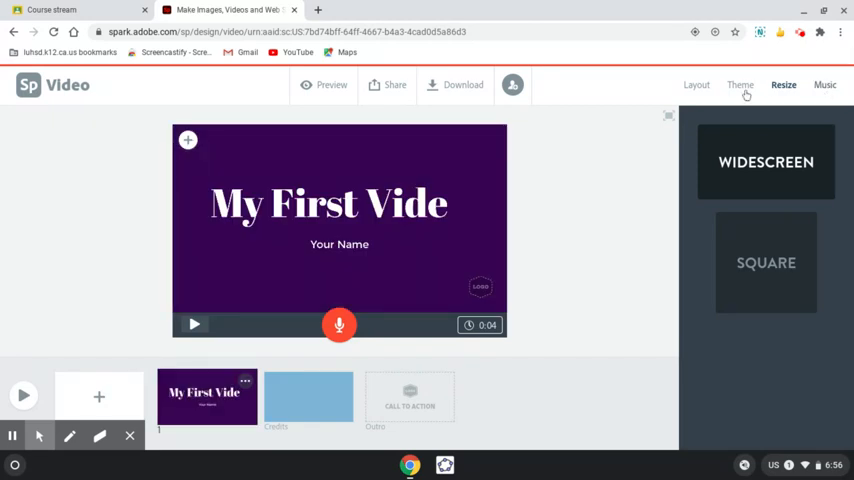
click(696, 84)
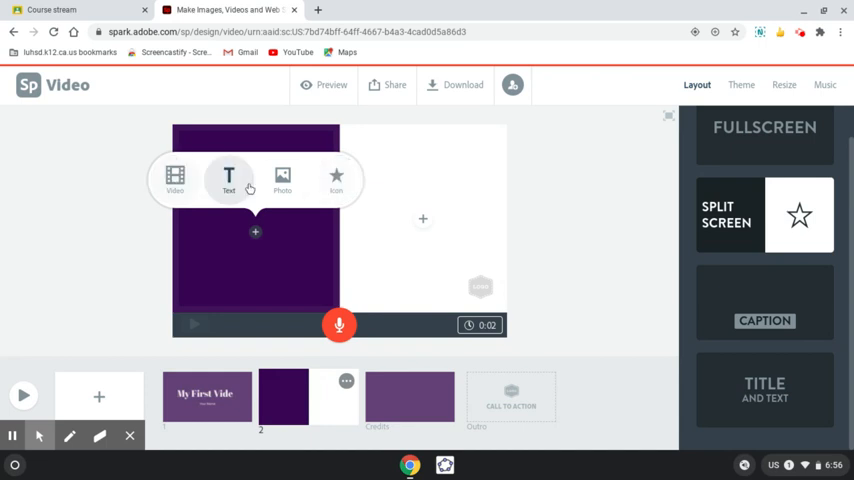
Search the free photo library for 'mountain' to fill the second slide.
click(282, 178)
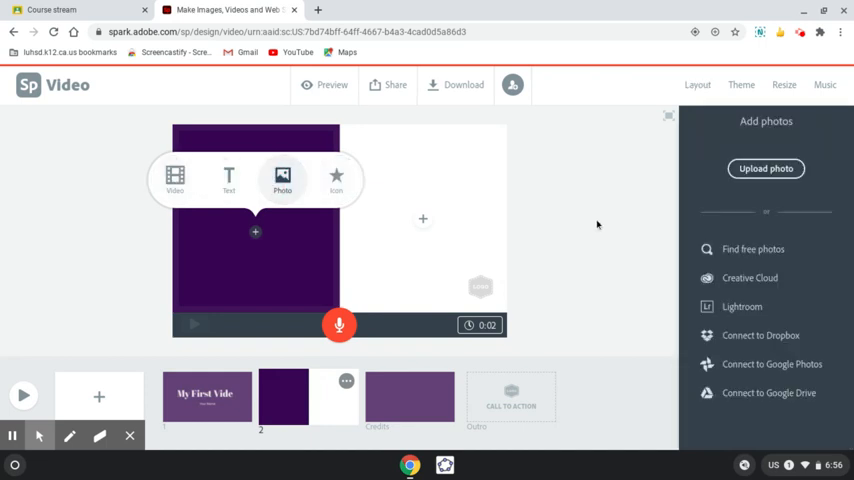
mouse_move(752, 250)
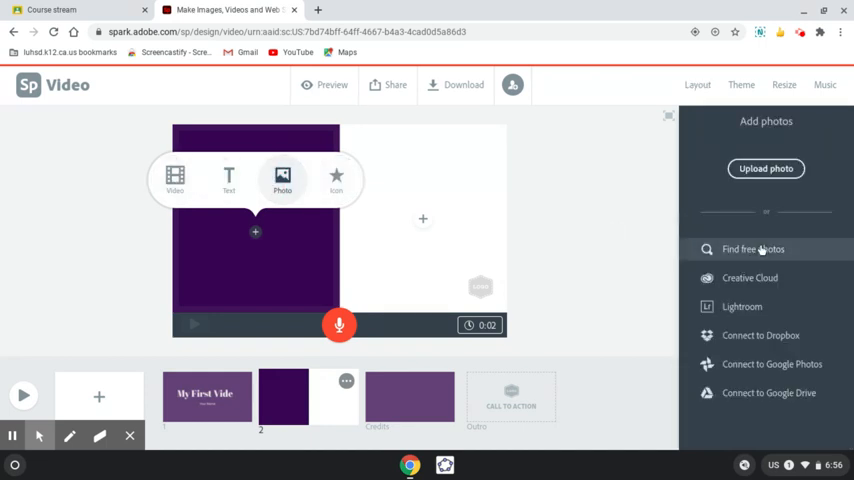
click(752, 250)
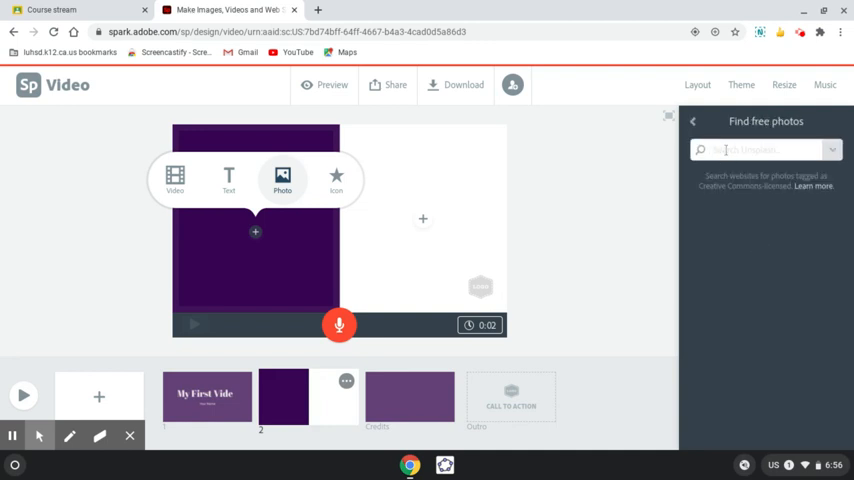
text(mountain)
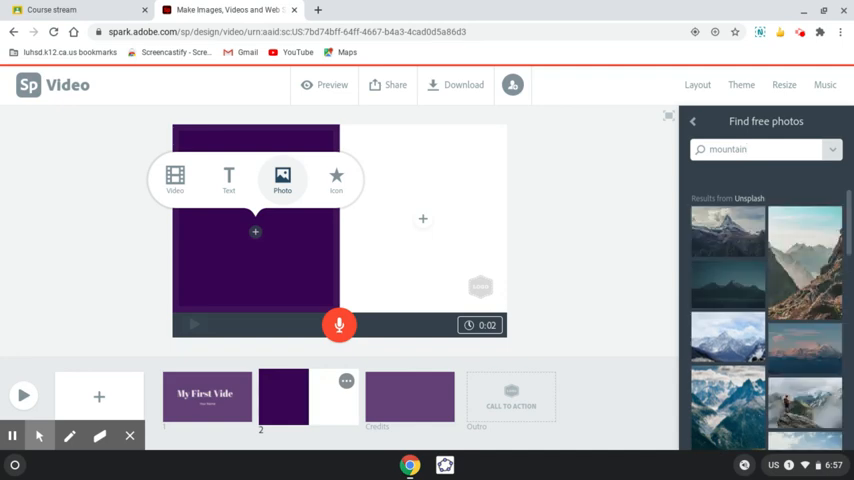
mouse_move(728, 232)
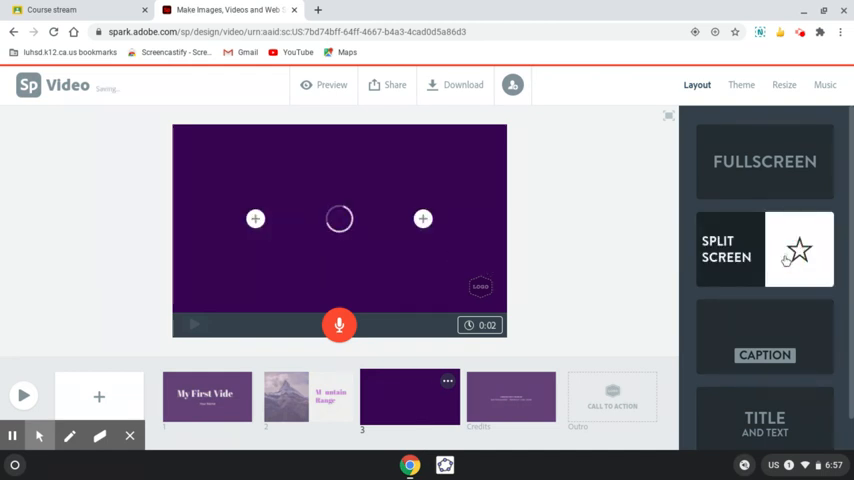
Place a mountain photo on the slide's right half and add the 'Another Mountain Range' title on the left.
click(256, 232)
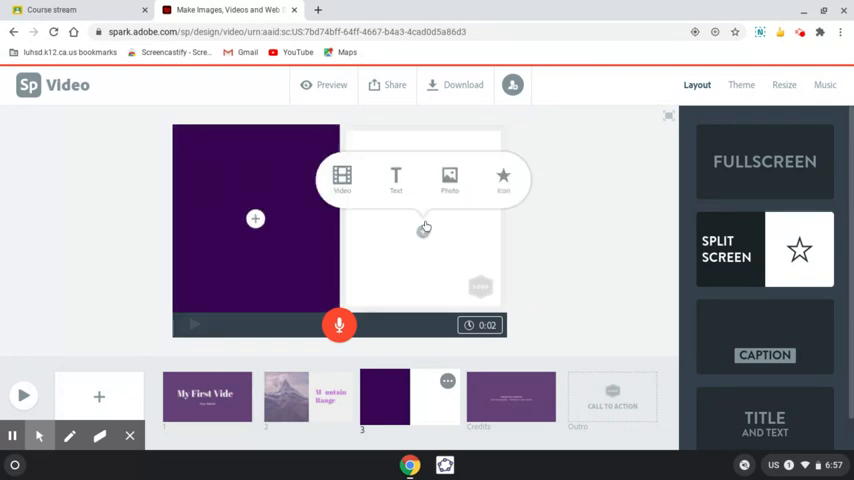
click(448, 178)
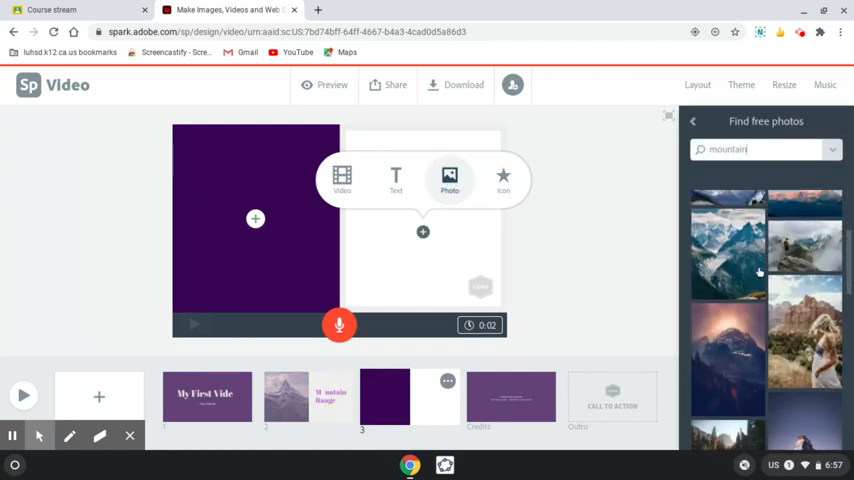
click(728, 358)
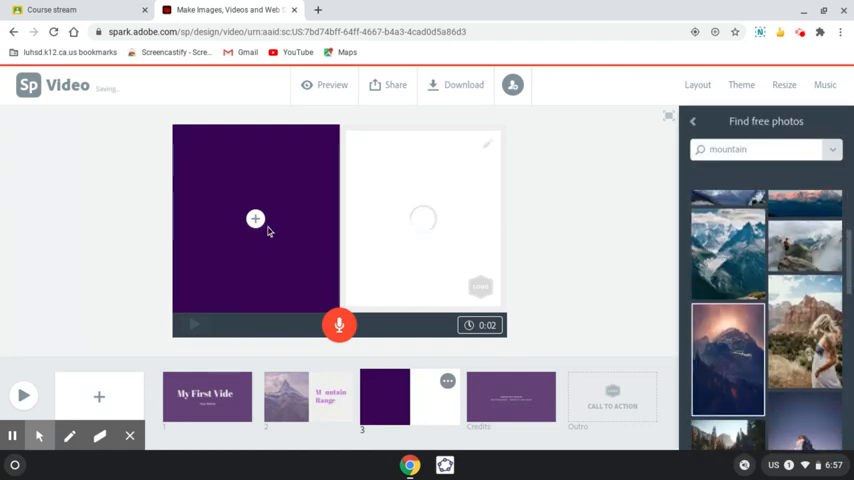
click(728, 244)
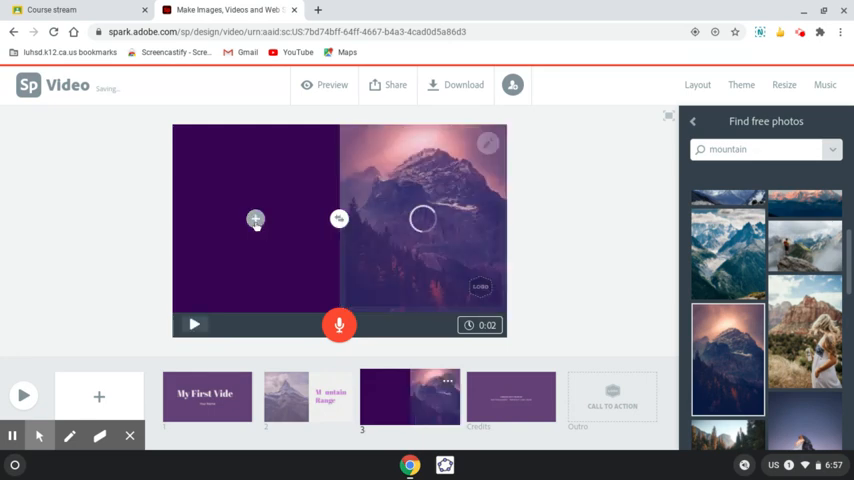
click(256, 220)
text(Another Mountain Range)
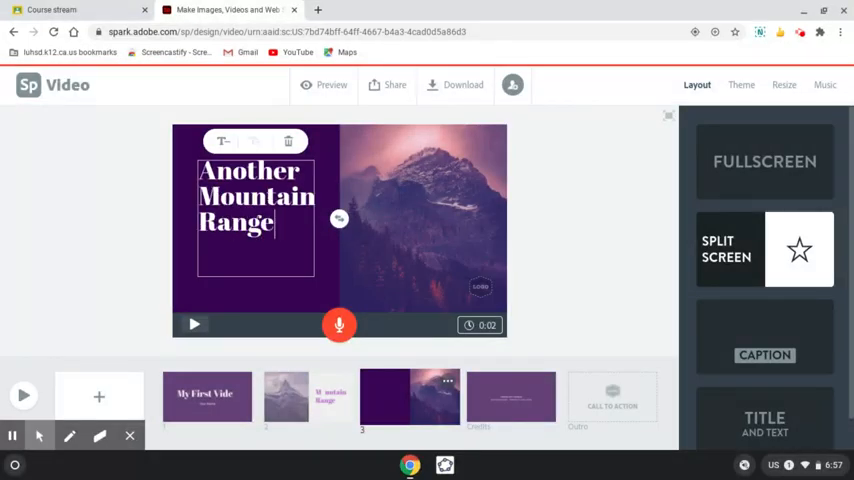
mouse_move(164, 350)
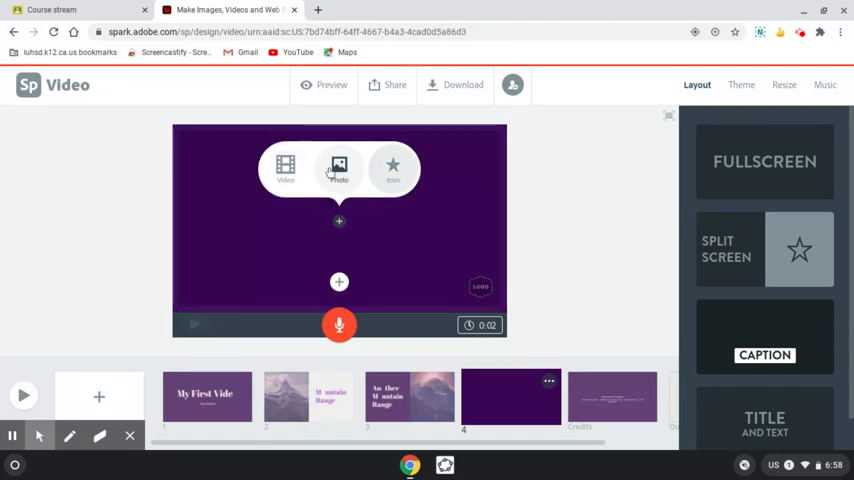
Fill the new slide with the rosy mountain peaks photo and caption it 'Snow capped'.
click(340, 168)
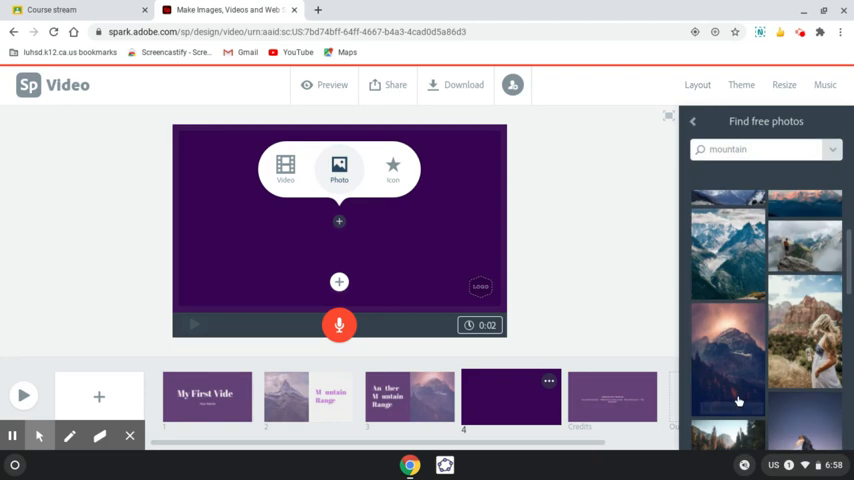
scroll(down, 3)
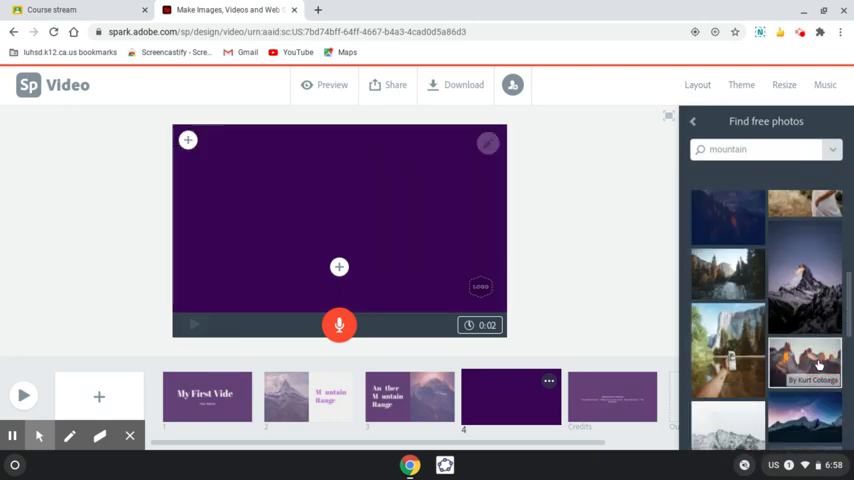
click(804, 364)
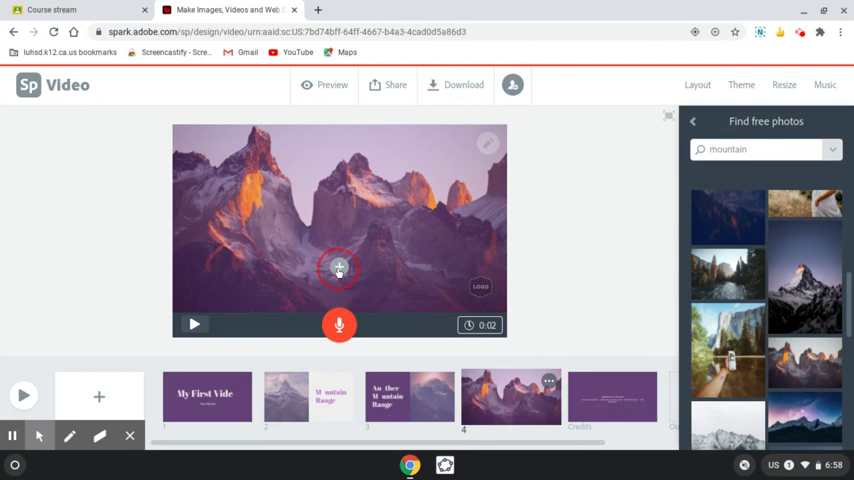
click(696, 84)
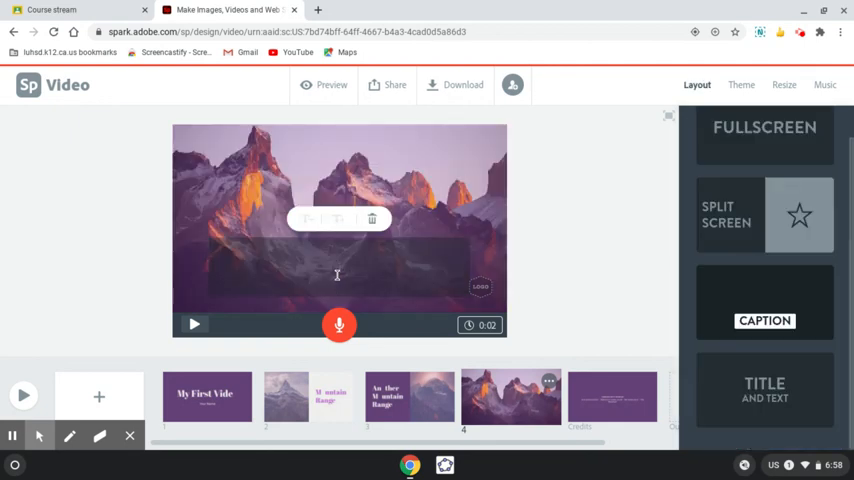
text(Snow capped Mountains)
text(Xew)
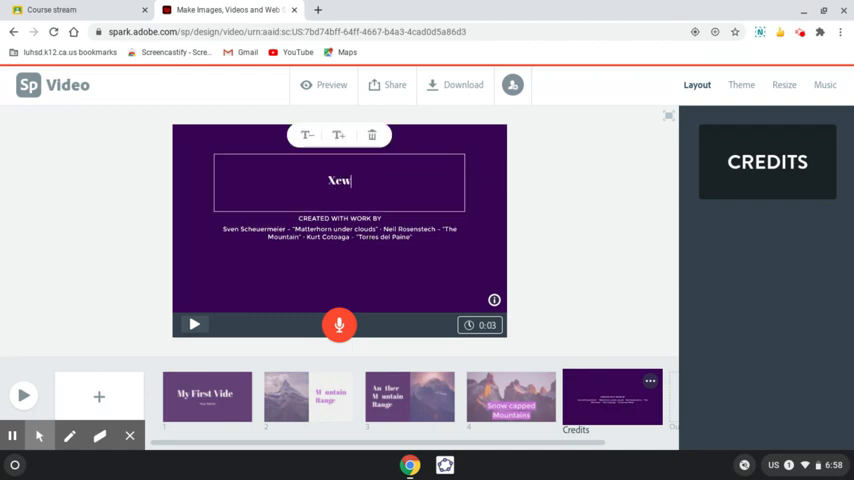
Title the credits slide 'Credits' above the photo attributions.
text(Credits)
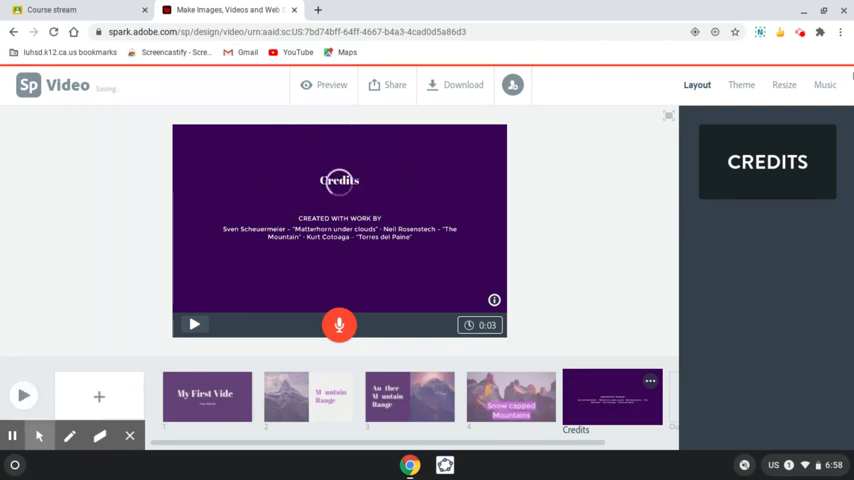
click(824, 84)
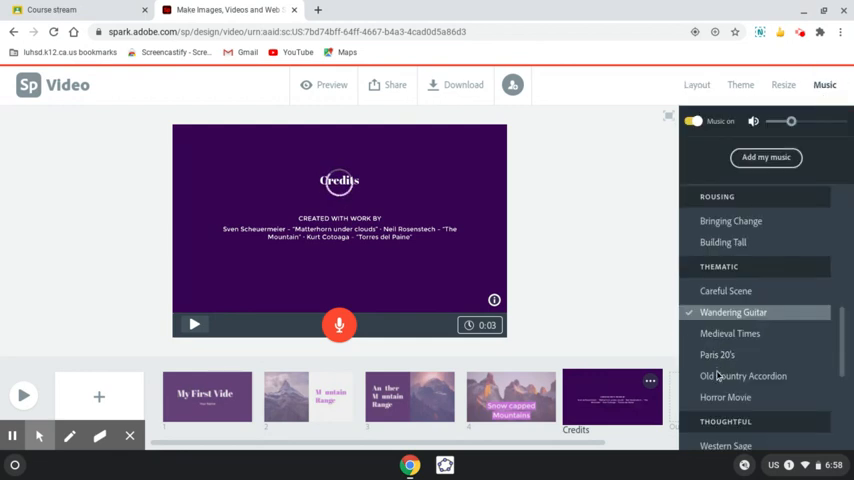
Choose Old Country Accordion from the Thematic list as the background track with music on.
click(744, 376)
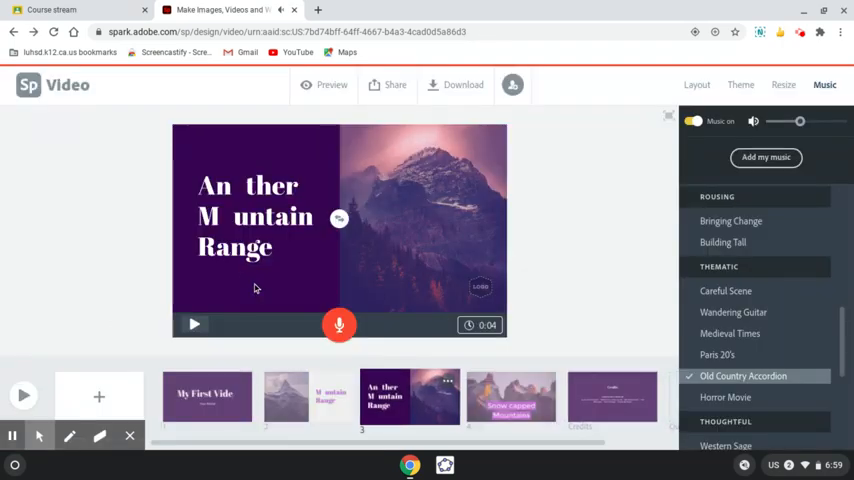
mouse_move(292, 212)
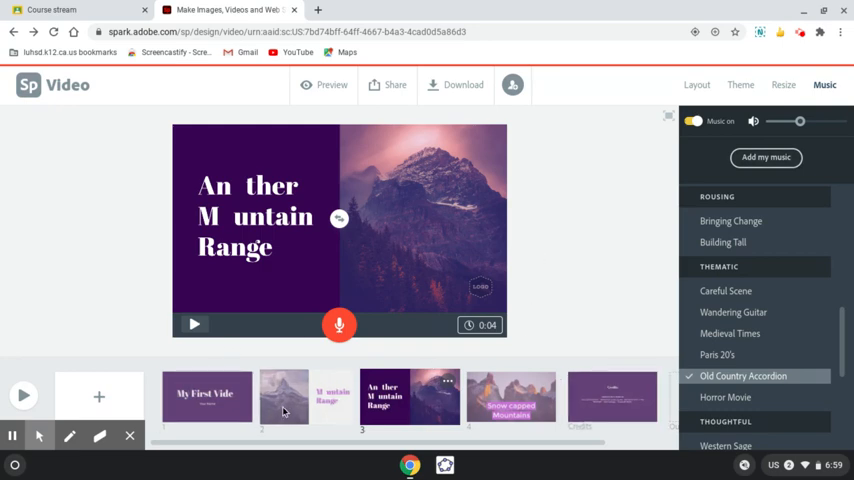
Record voice narration for the second slide, the split-screen title slide, and the Snow capped Mountains slide.
click(284, 396)
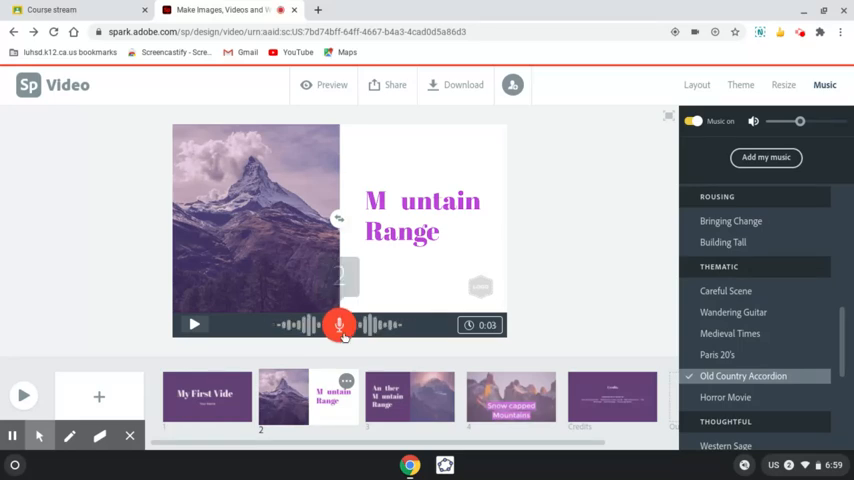
click(340, 324)
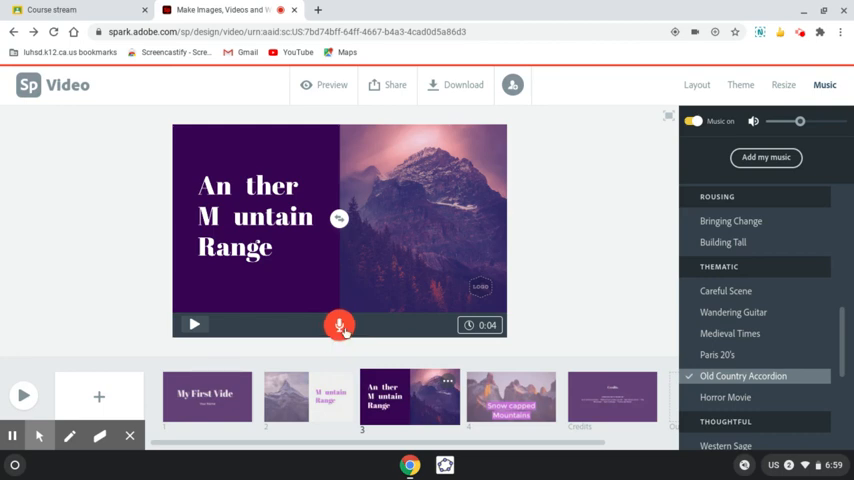
click(340, 324)
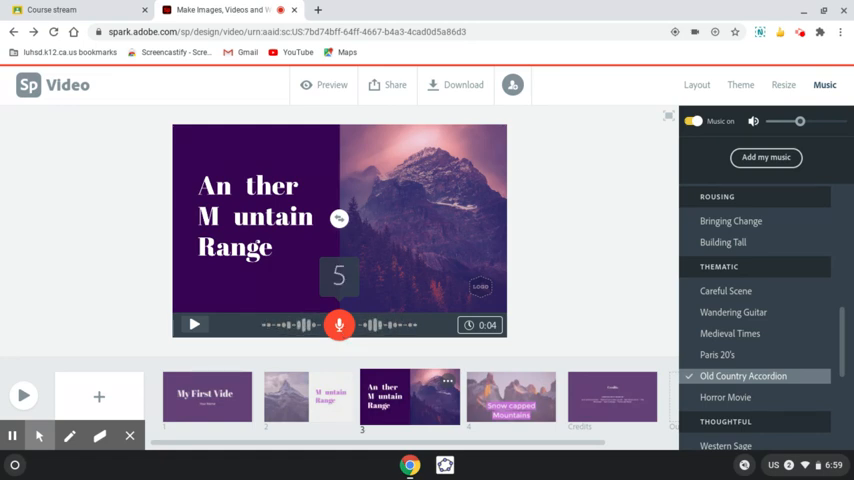
click(340, 324)
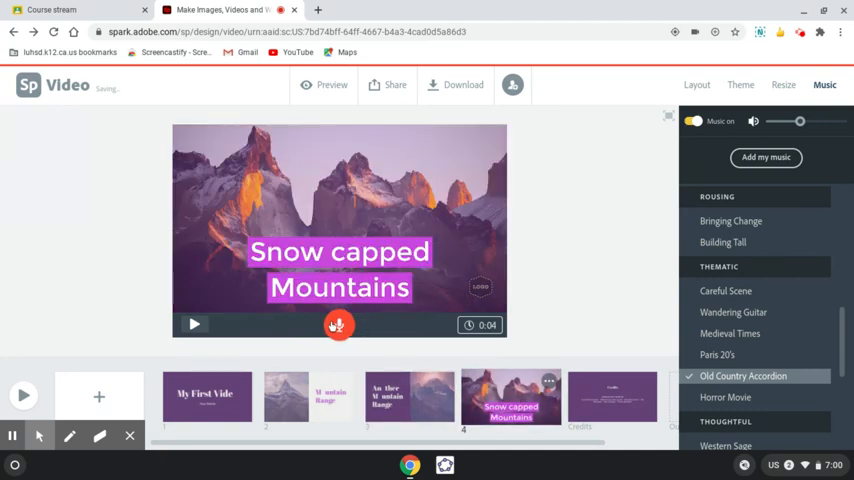
click(338, 324)
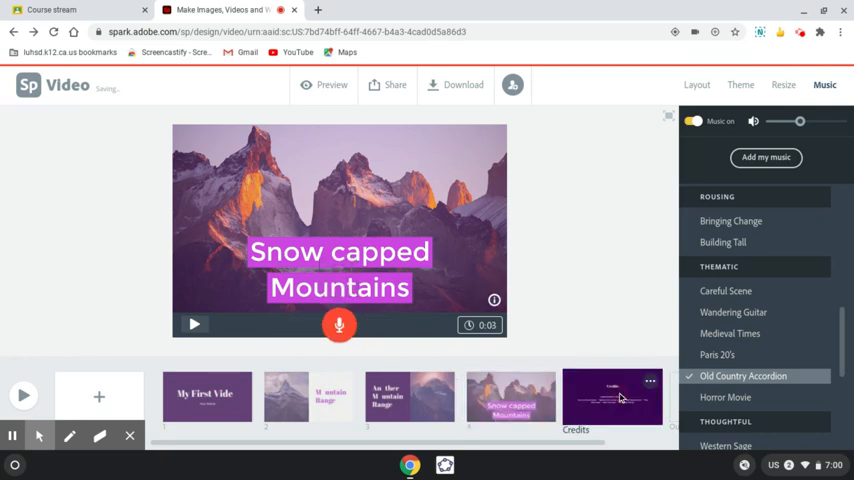
Record narration on the Credits slide, play it back, then return to the second mountain slide.
click(612, 396)
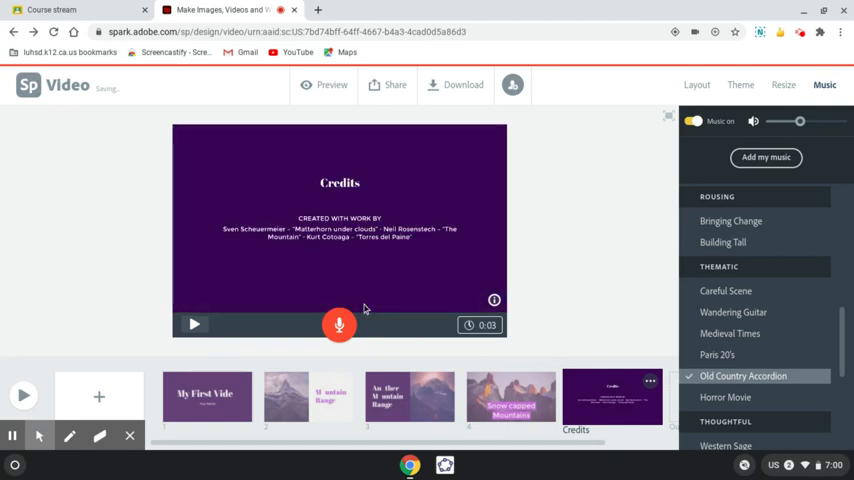
click(340, 324)
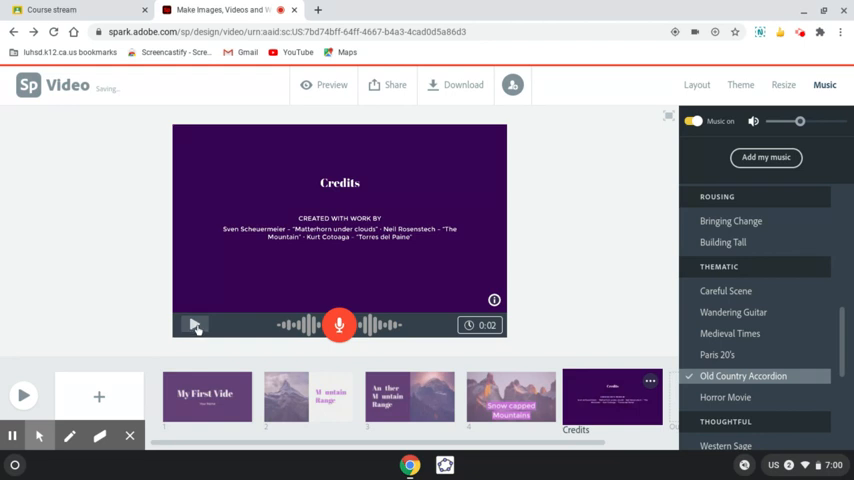
click(196, 324)
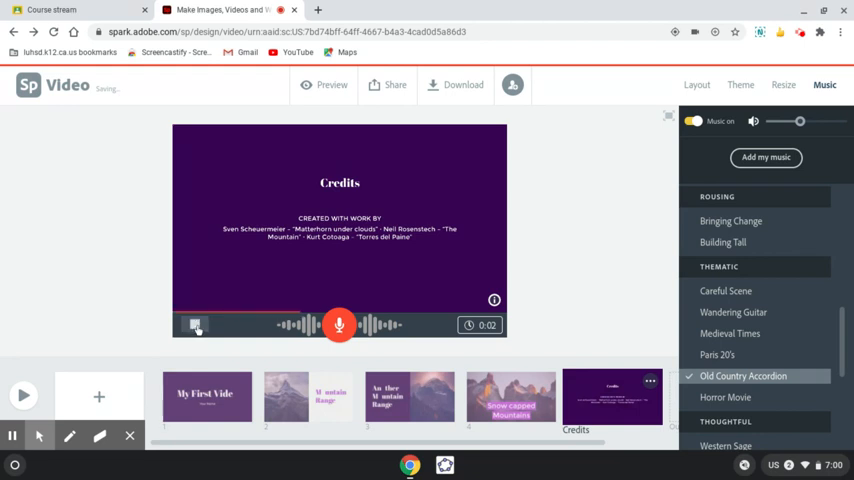
click(196, 324)
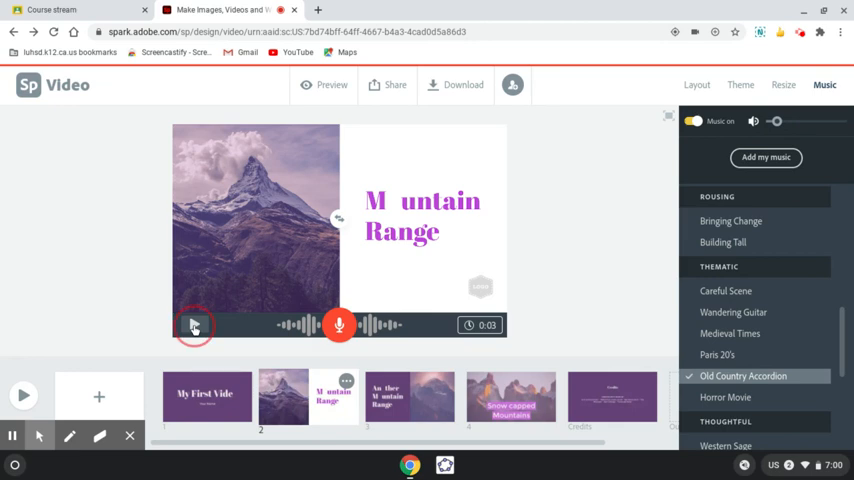
Review the Mountain Range slide's take, then re-record its voice narration as a fresh waveform.
click(194, 324)
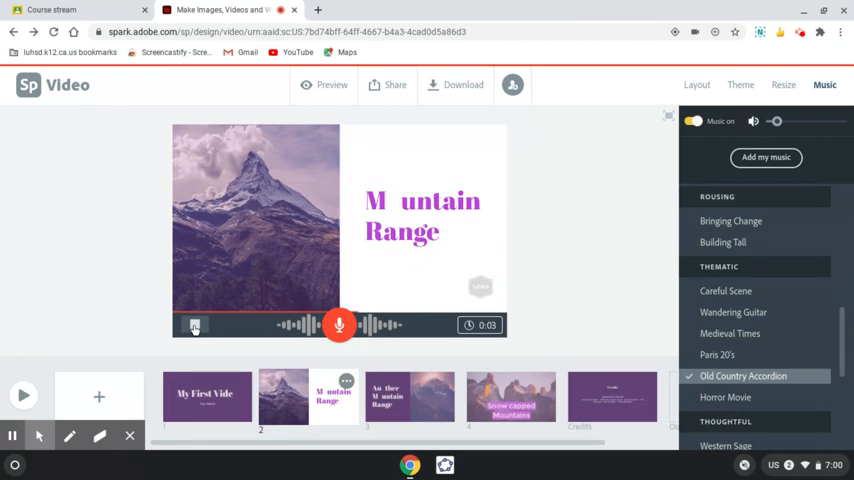
click(194, 324)
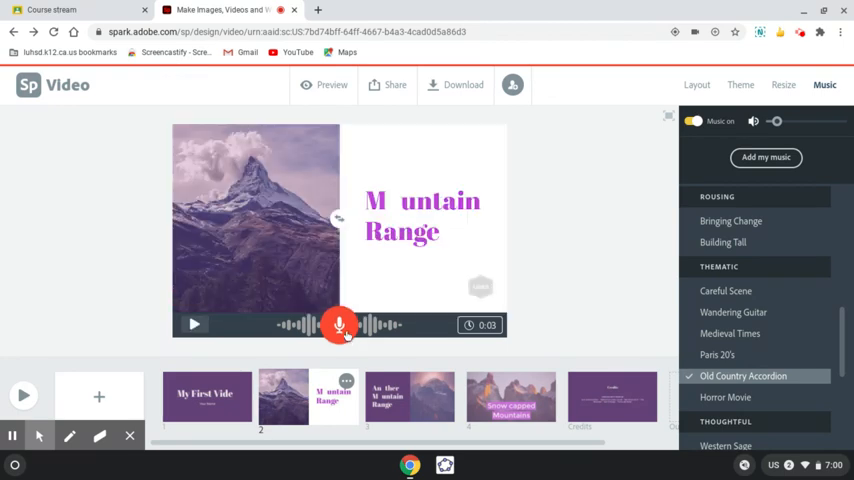
click(340, 324)
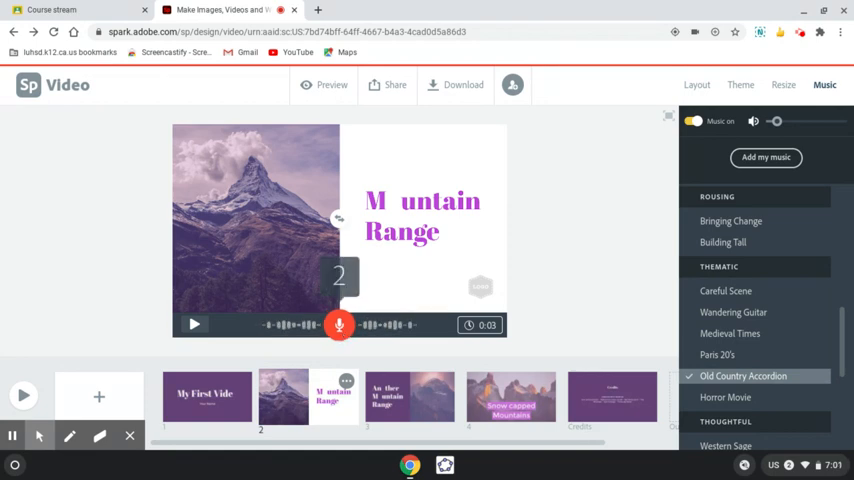
click(194, 324)
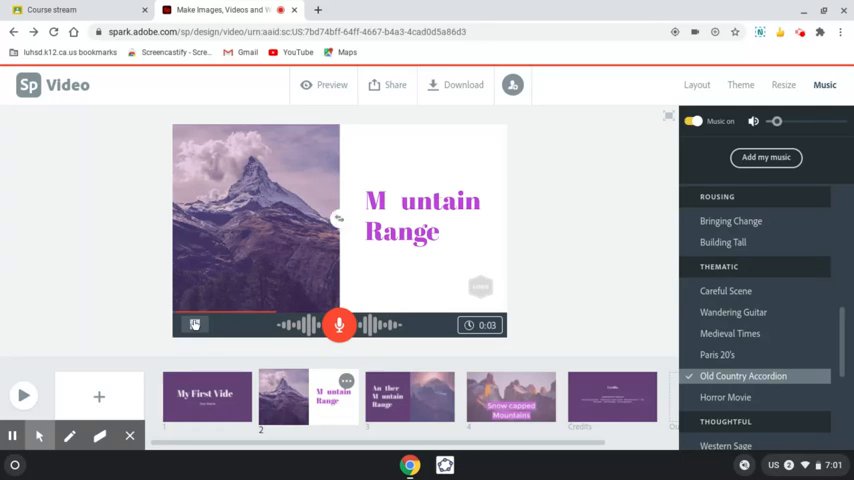
click(194, 324)
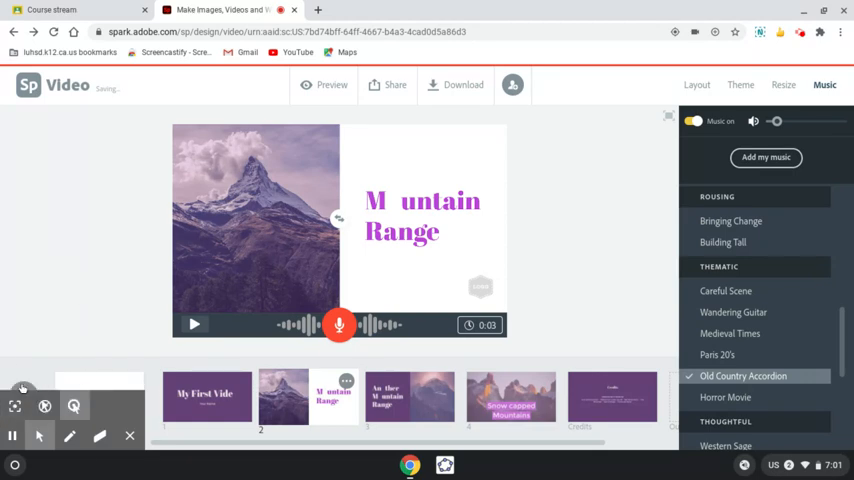
click(332, 84)
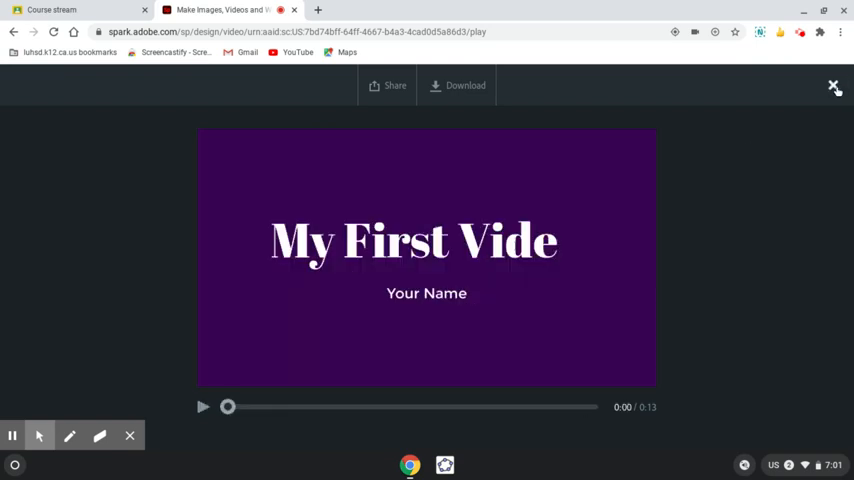
click(836, 86)
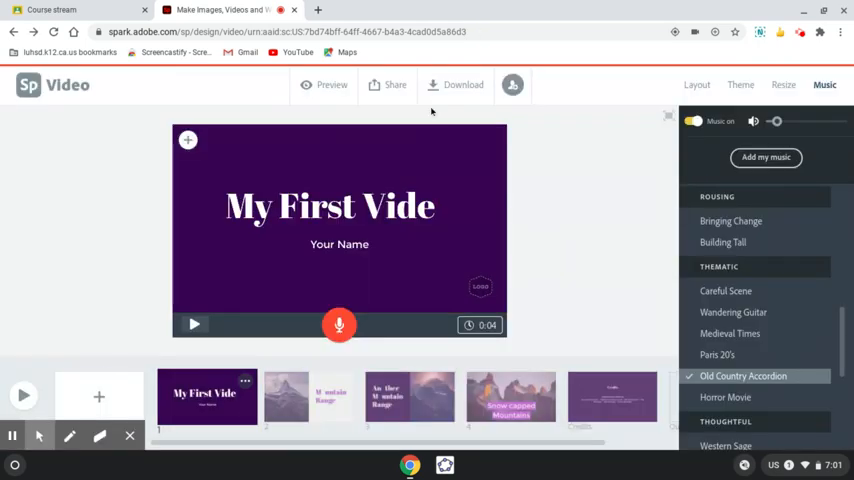
click(396, 84)
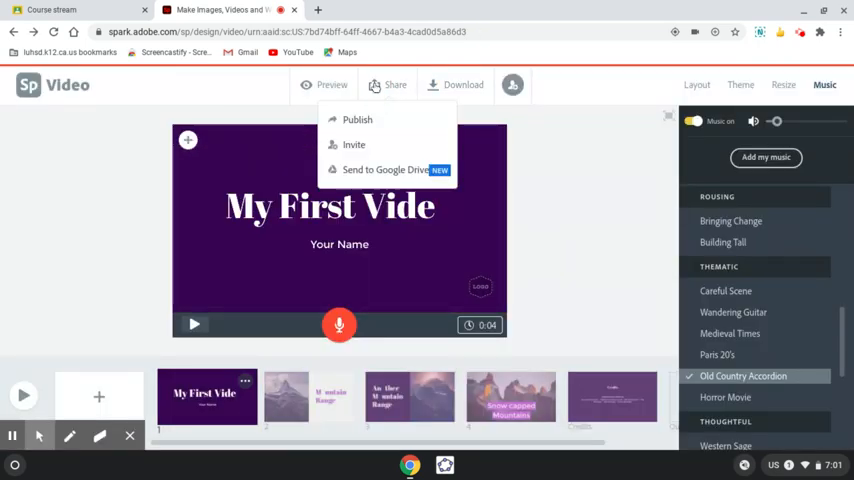
click(360, 130)
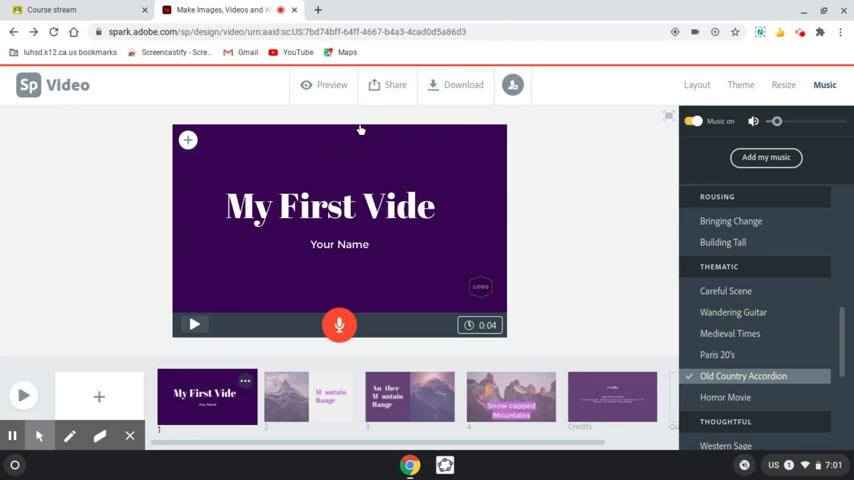
Publish the video as My First Video with subtitle 'Mountains' and create its link.
click(394, 84)
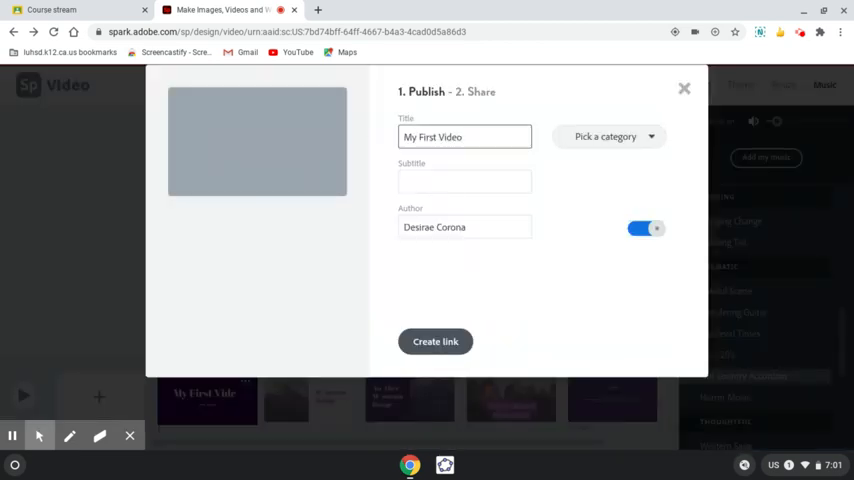
click(464, 180)
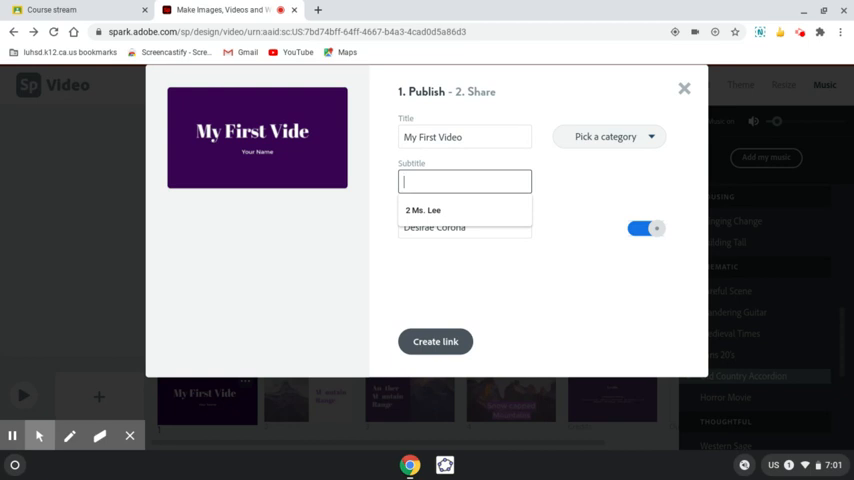
text(Mountains)
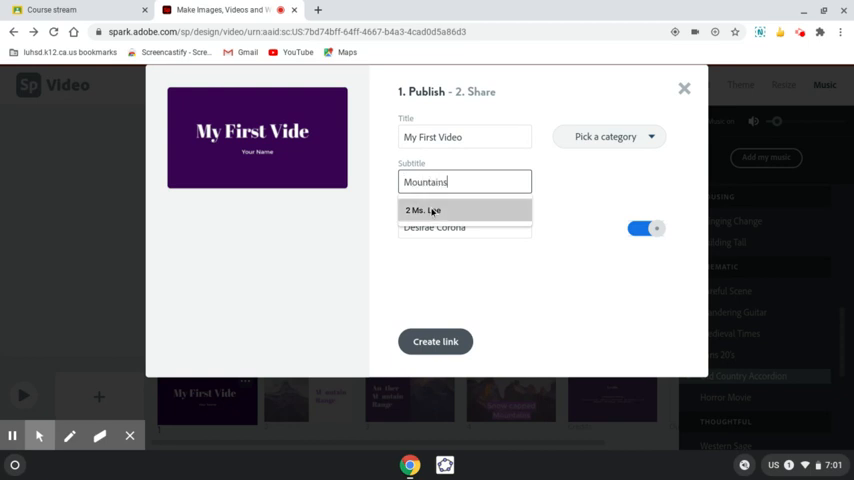
click(434, 228)
text(1 )
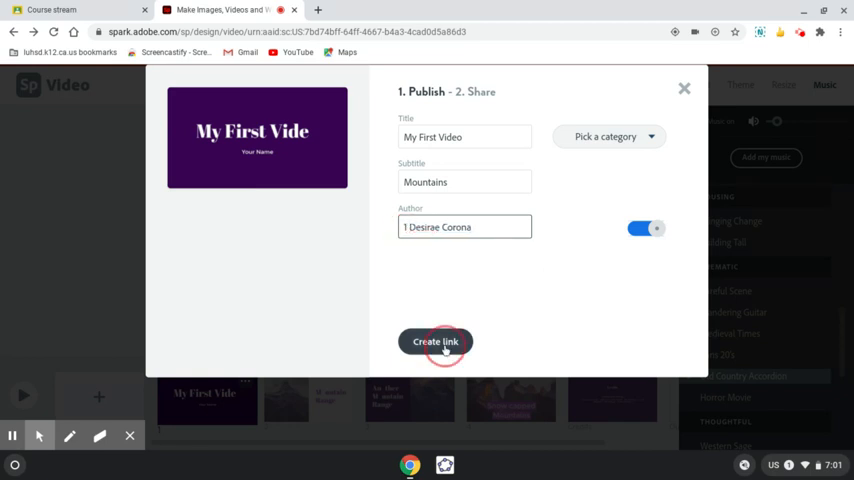
click(436, 340)
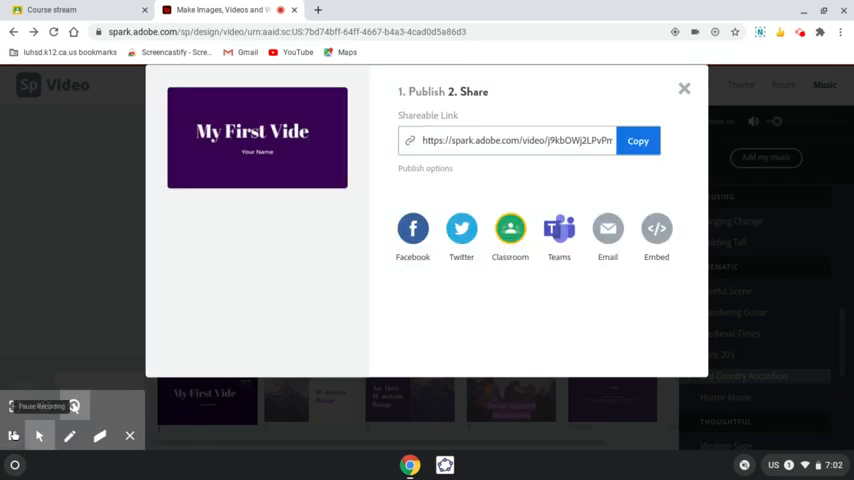
Copy the shareable link and switch over to the class in Google Classroom.
click(638, 140)
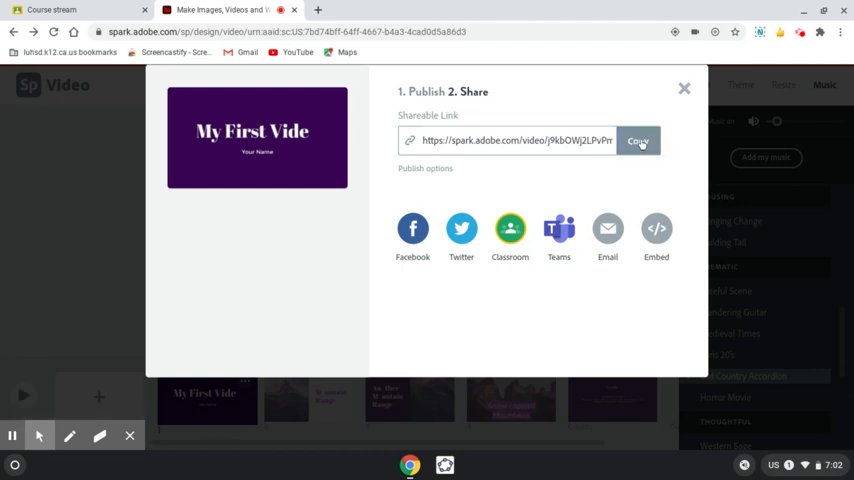
click(638, 140)
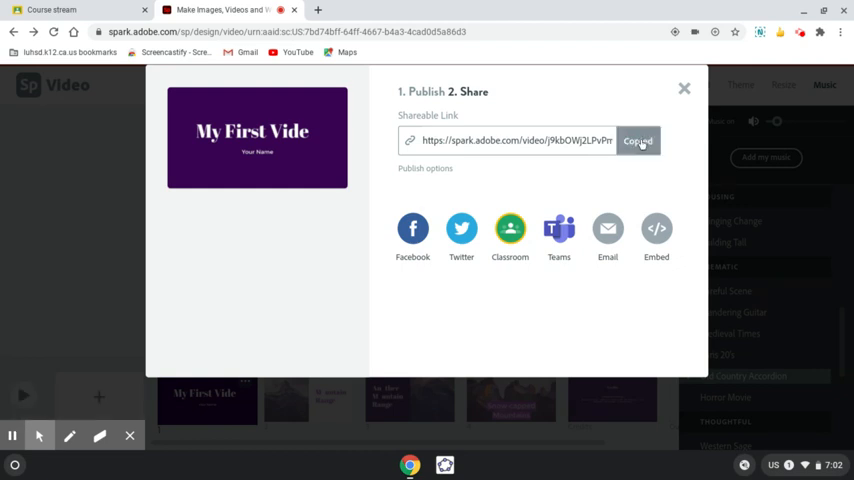
click(510, 230)
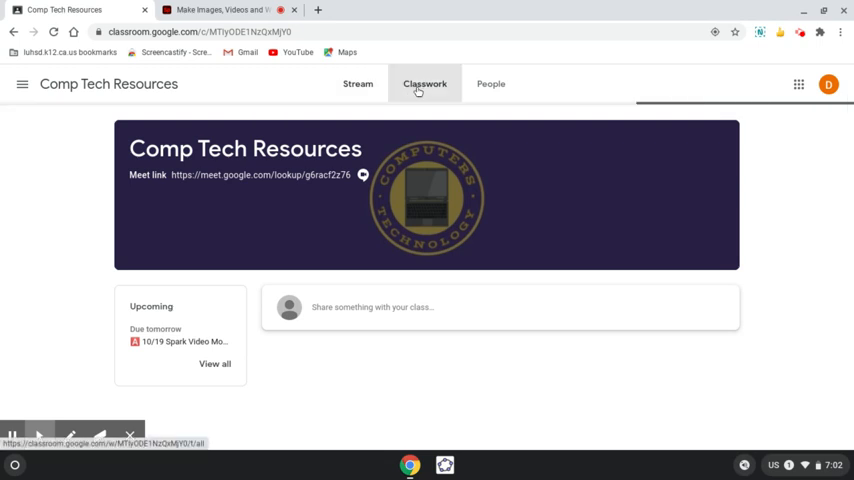
Open the 10/19 Spark Video Mountains assignment from Classwork and start a class comment for the link.
click(424, 84)
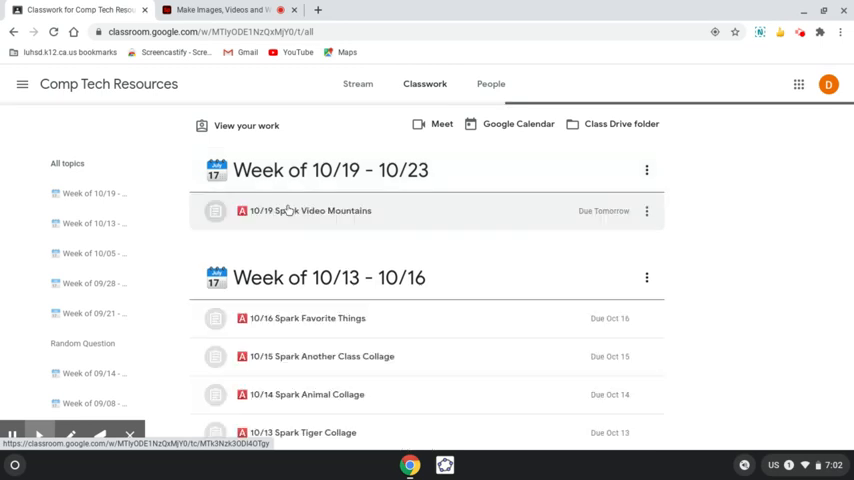
click(308, 210)
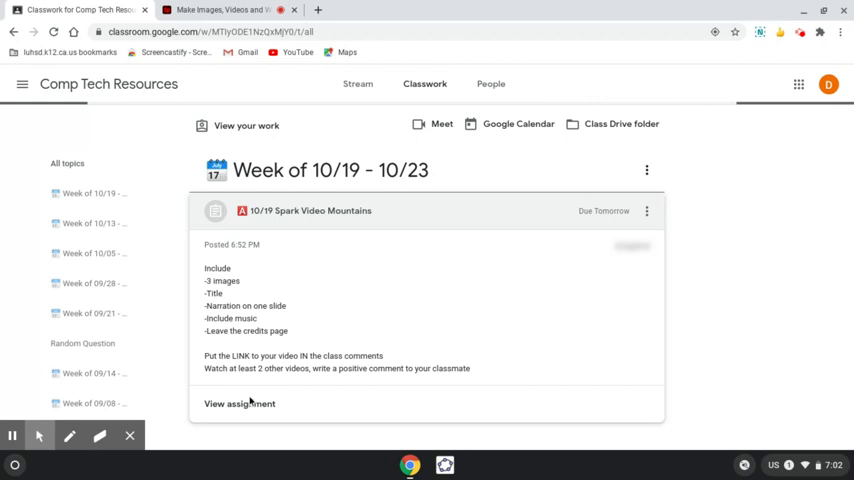
mouse_move(238, 404)
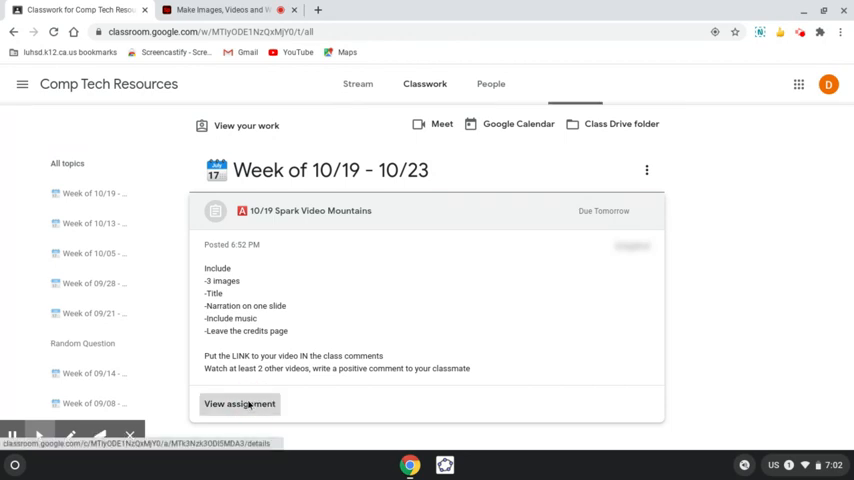
click(238, 404)
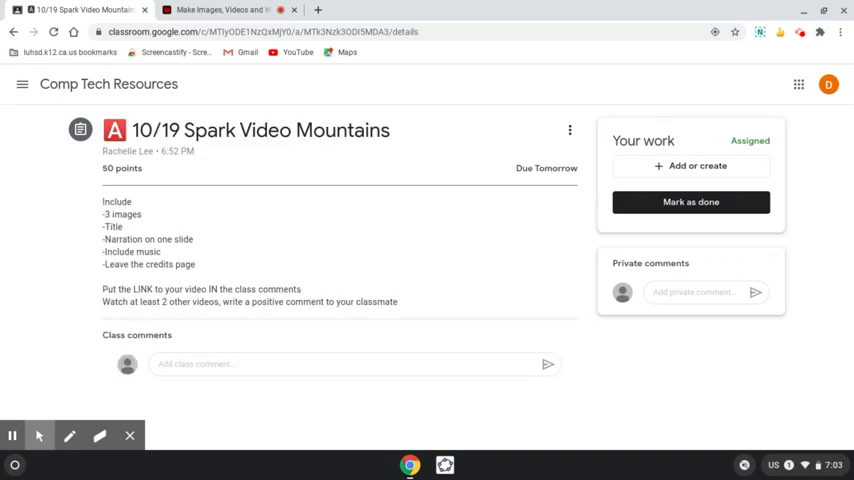
click(350, 364)
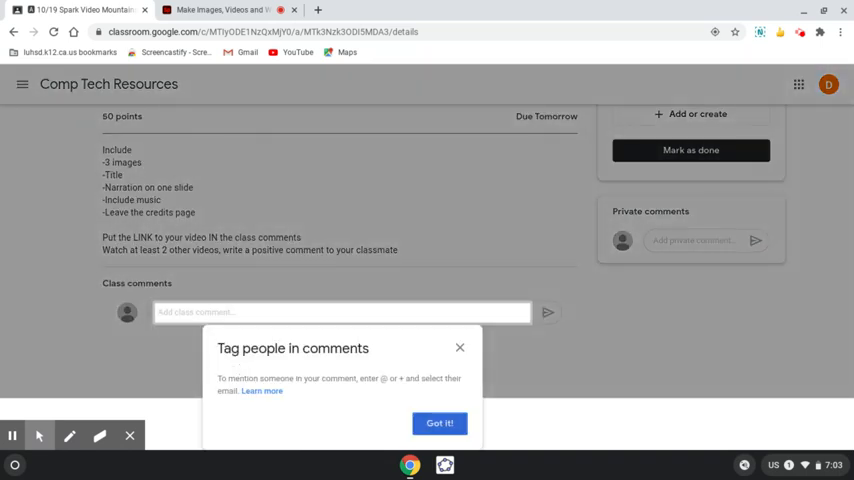
click(440, 422)
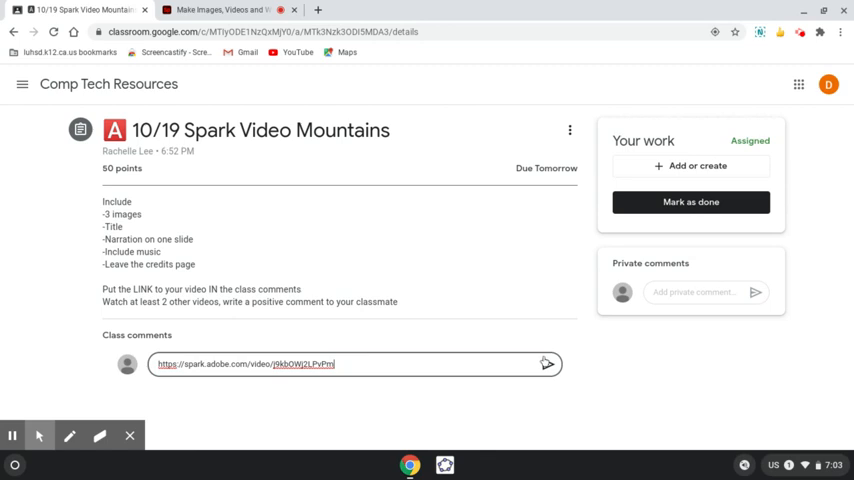
mouse_move(548, 364)
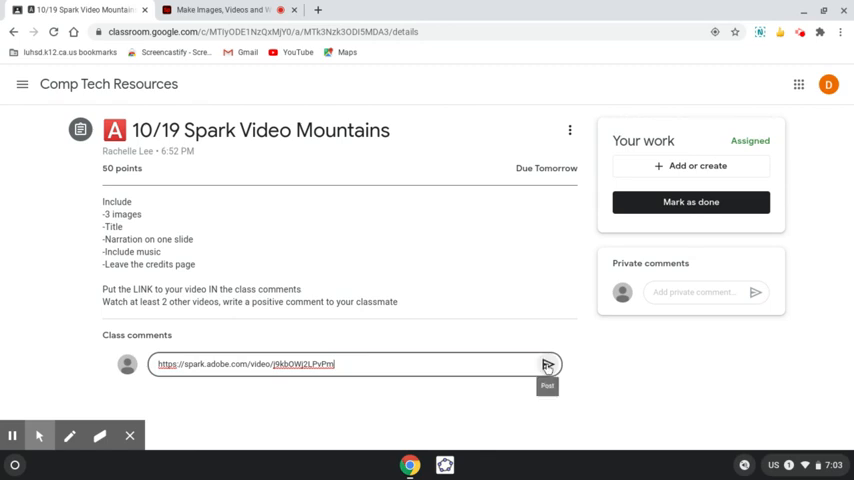